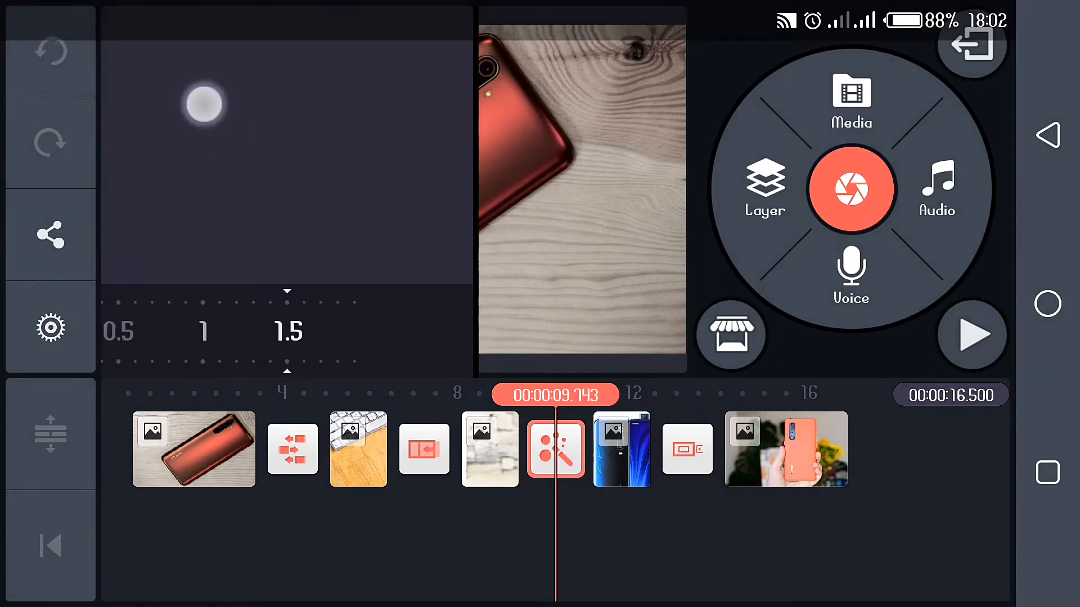
# - Confirm the transition settings, bringing the five-photo slideshow to 16.3 seconds
pyautogui.click(555, 449)
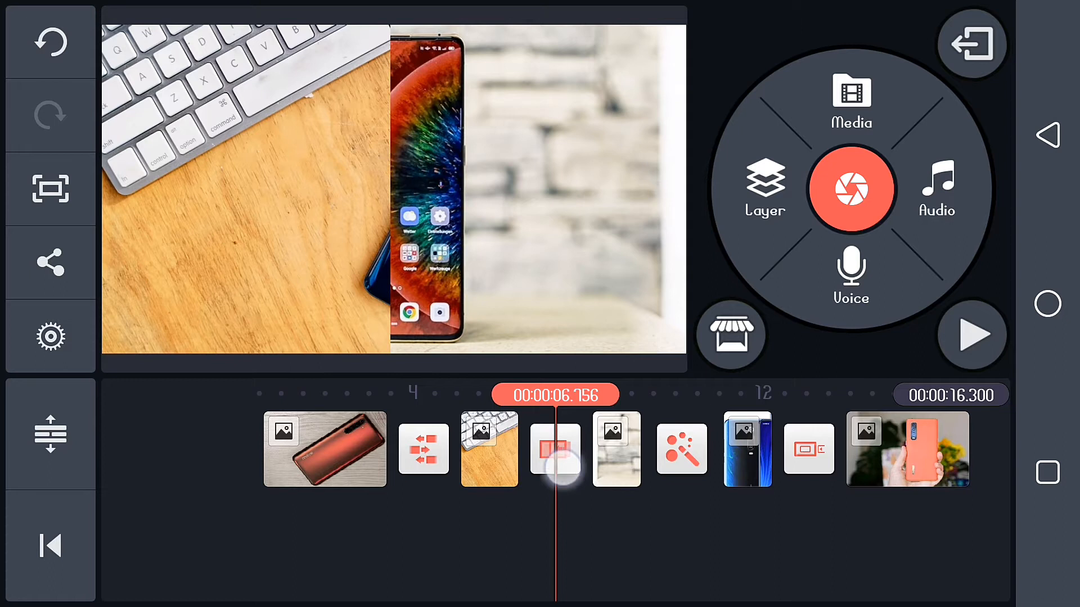
# - Replace the Wipe transition between the keyboard and phone photos with Many Circles from Fun Transitions
pyautogui.click(555, 449)
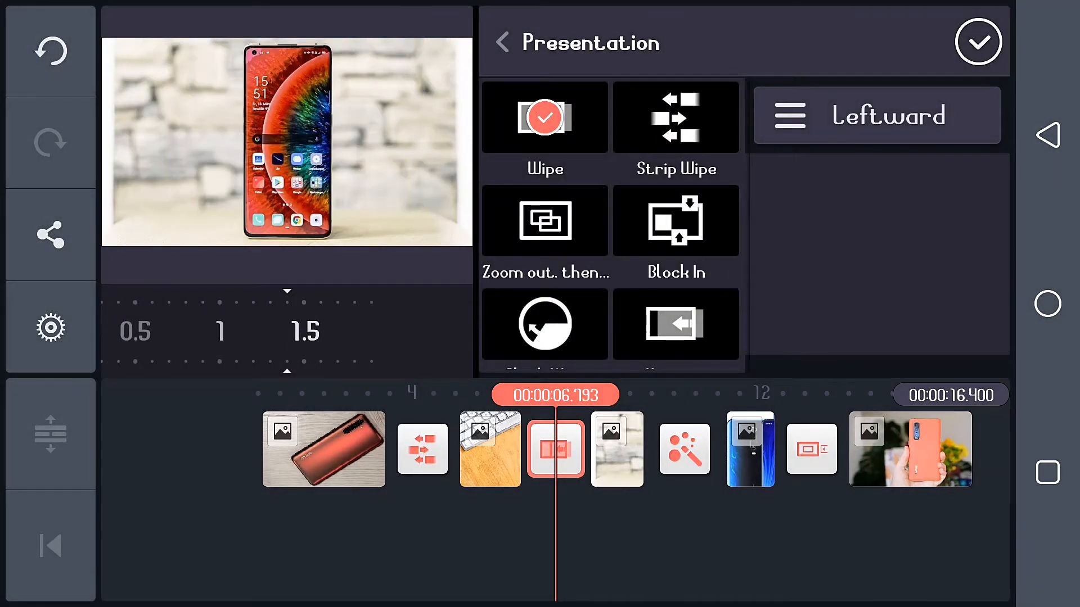
pyautogui.click(504, 41)
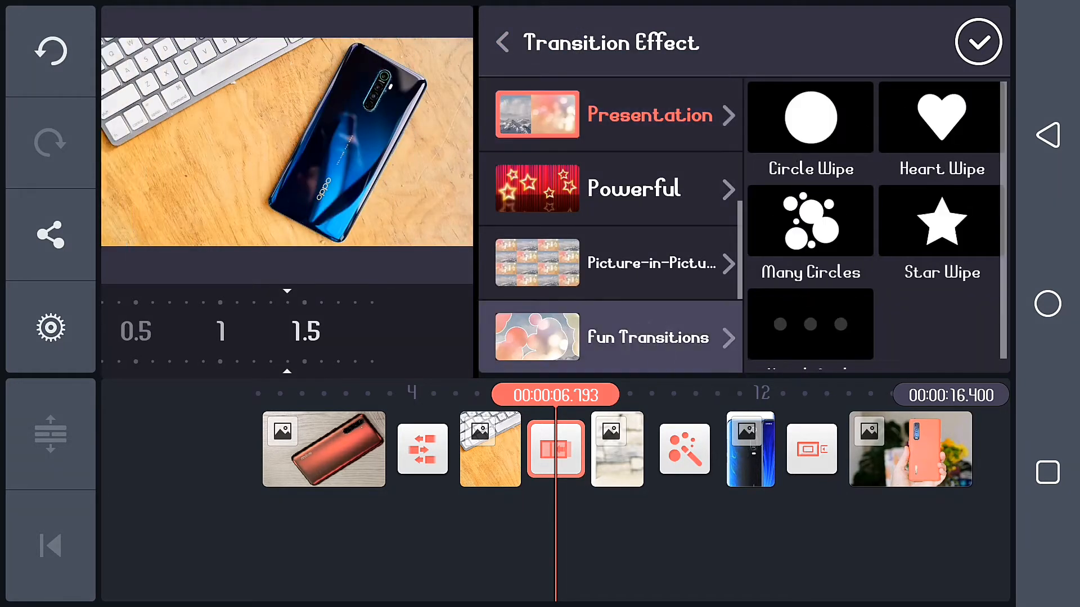
pyautogui.click(809, 220)
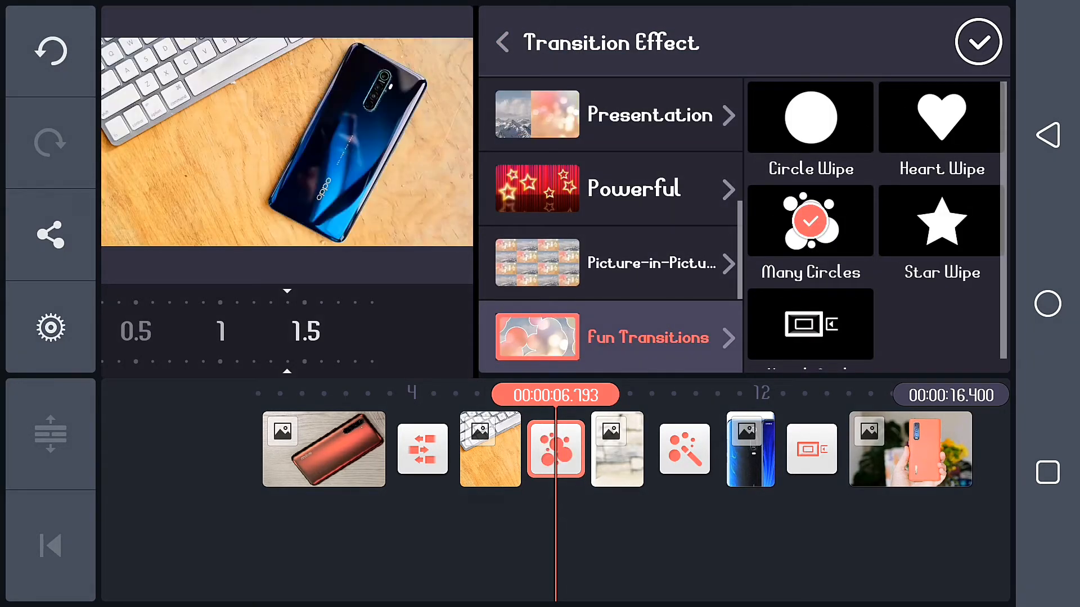
pyautogui.click(977, 40)
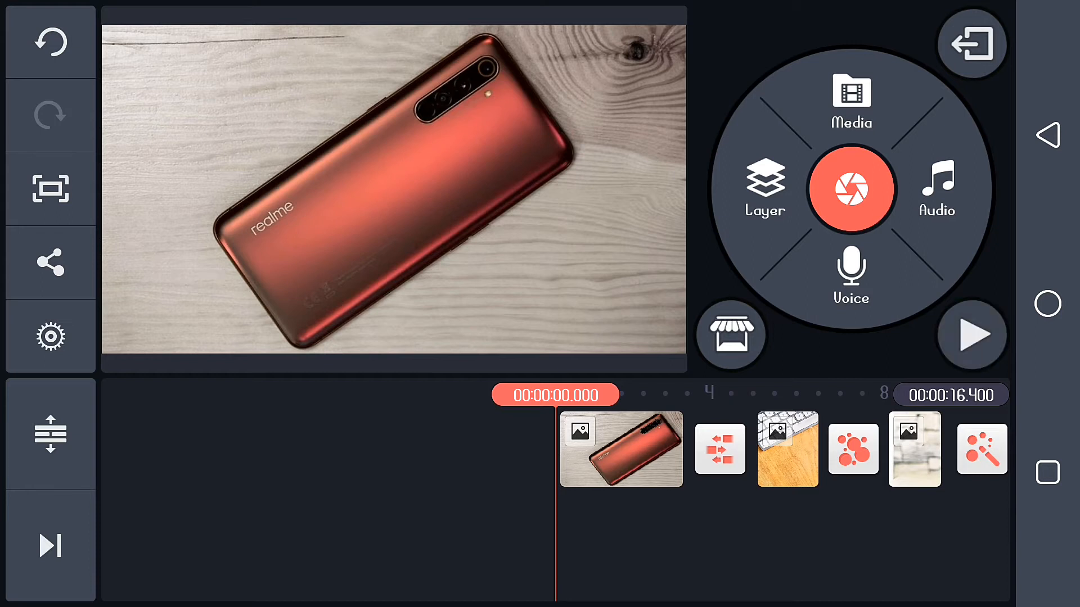
# - Start adding a music track from the Audio option on the media wheel
pyautogui.click(972, 335)
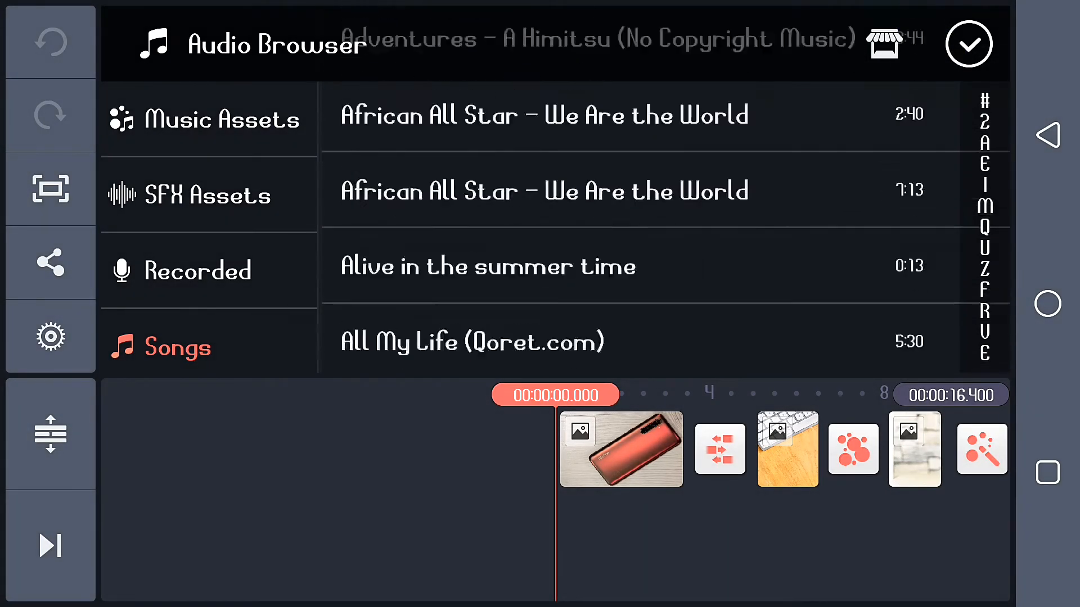
# - Add Electro-Light – Symbolism [NCS Release] as background music and open its volume envelope
pyautogui.scroll(-3)
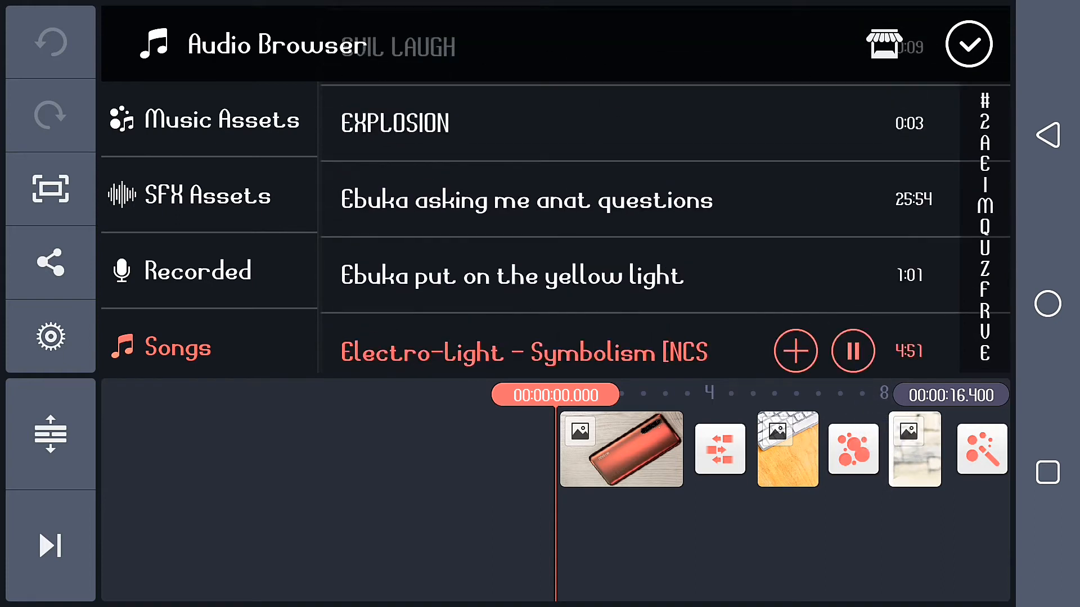
pyautogui.click(796, 350)
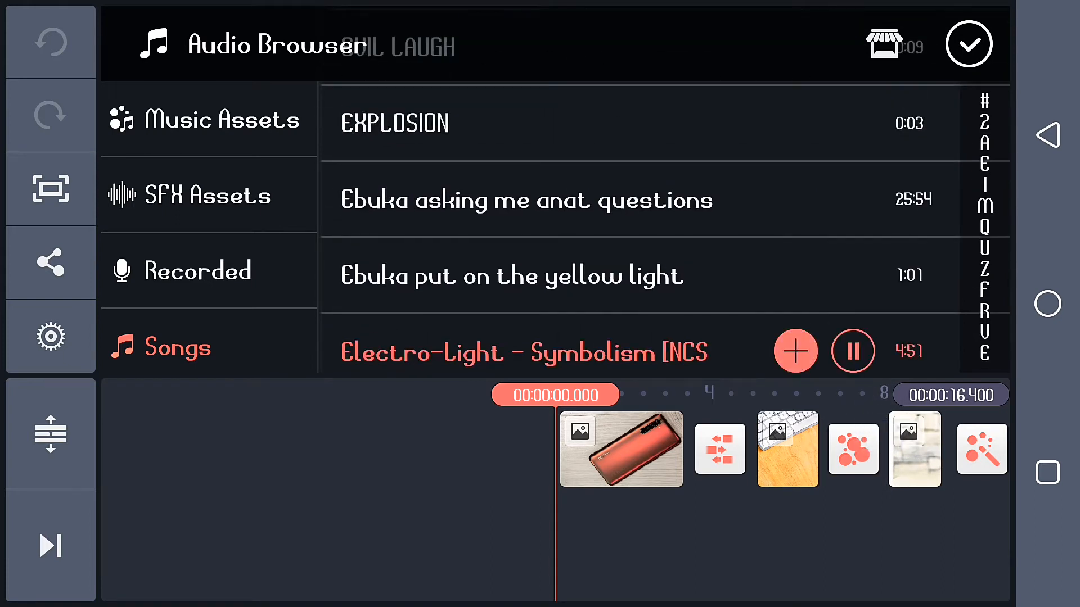
pyautogui.click(795, 350)
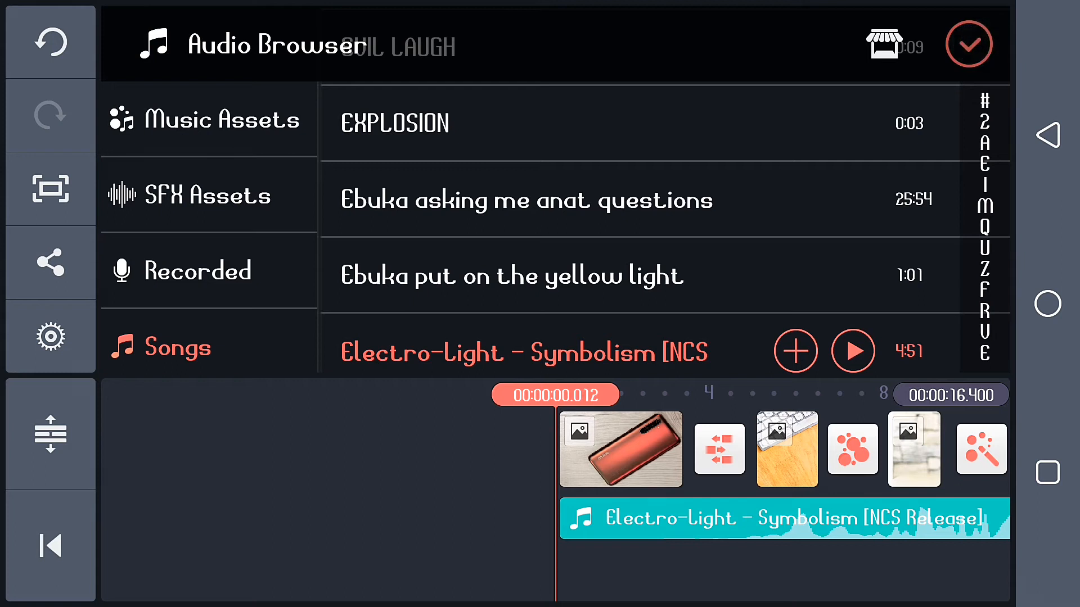
pyautogui.click(968, 44)
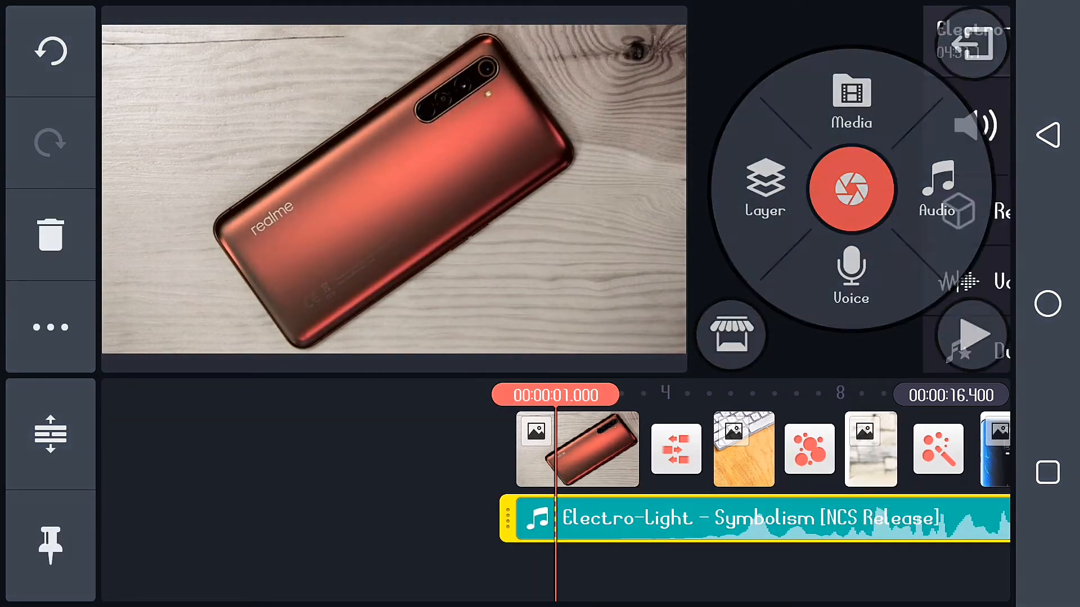
pyautogui.click(745, 521)
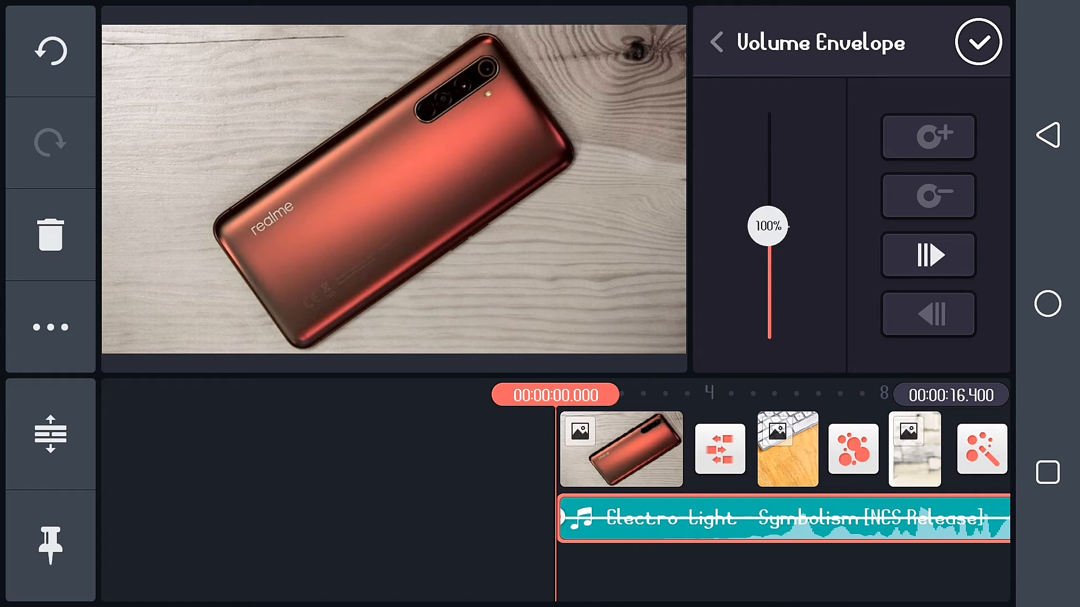
# - Keyframe the opening music volume to dip to 0% and rise back toward 100%
pyautogui.moveTo(767, 226); pyautogui.dragTo(767, 349)
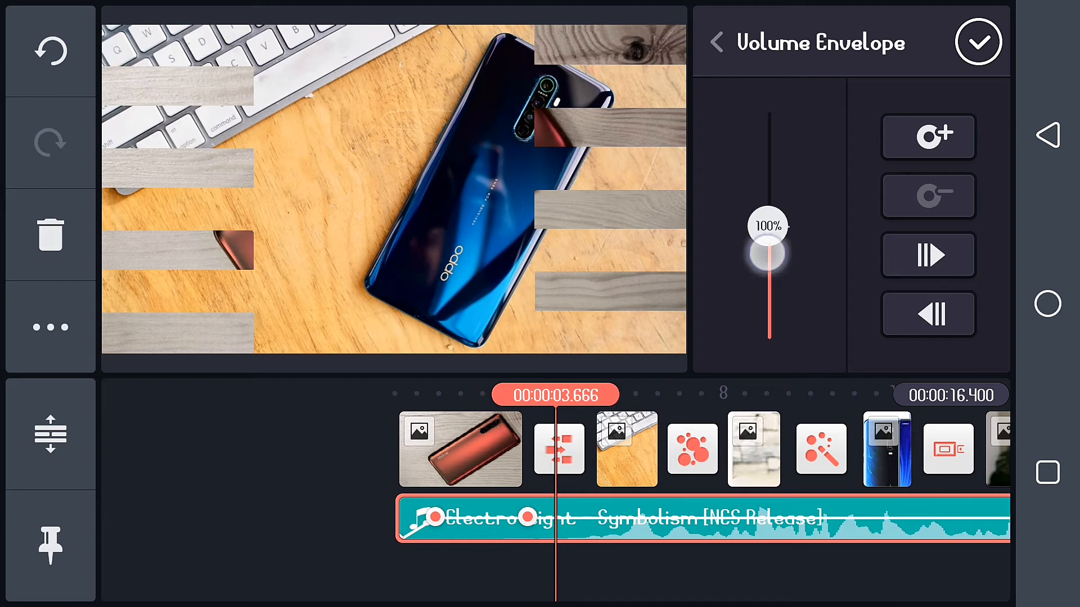
pyautogui.moveTo(766, 252); pyautogui.dragTo(767, 345)
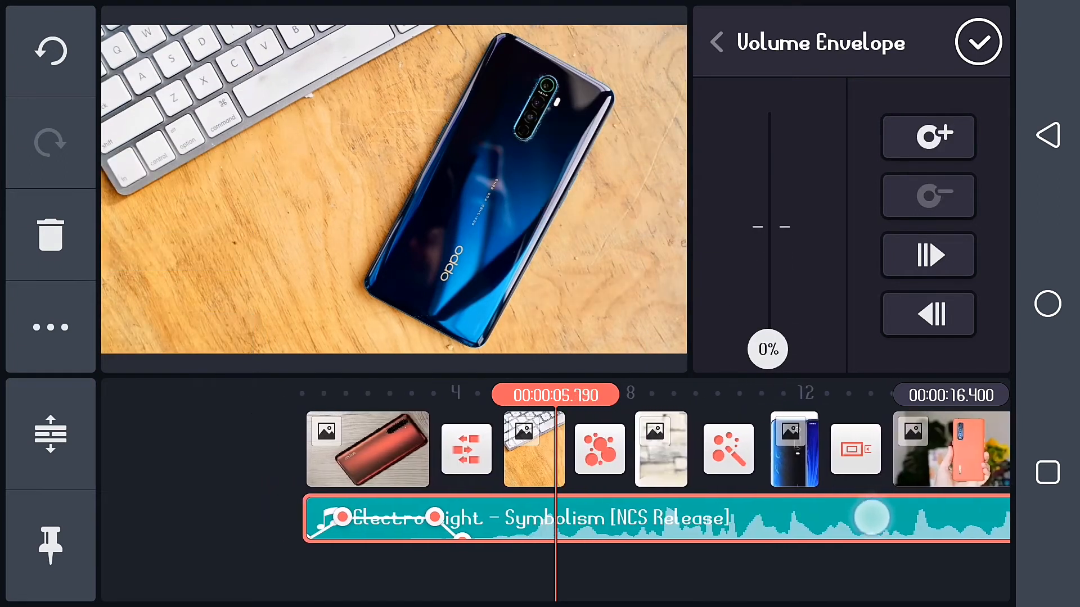
pyautogui.moveTo(768, 228); pyautogui.dragTo(767, 269)
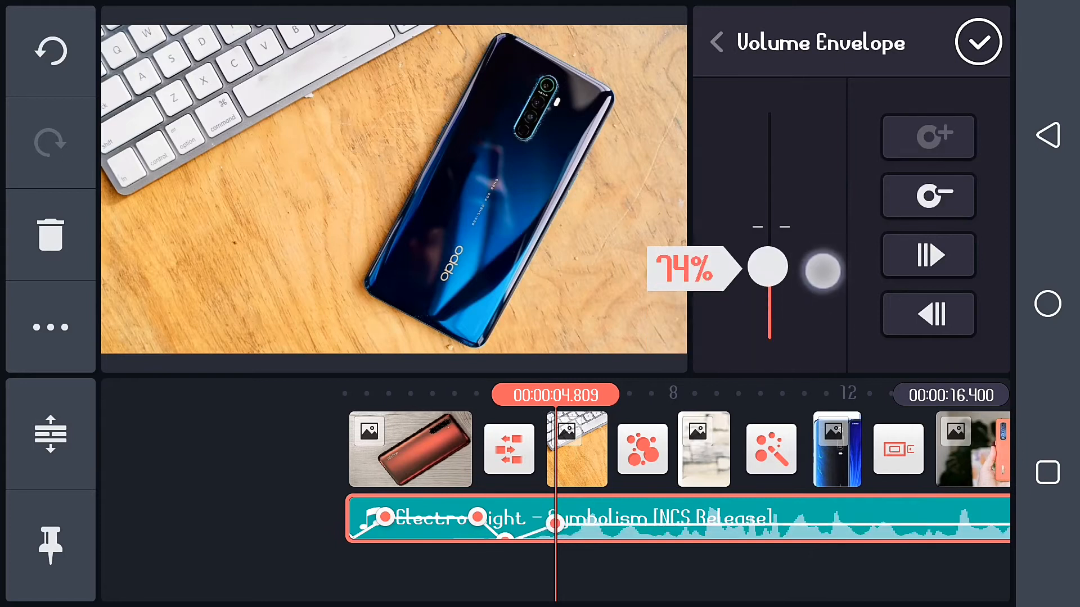
pyautogui.moveTo(767, 268); pyautogui.dragTo(767, 226)
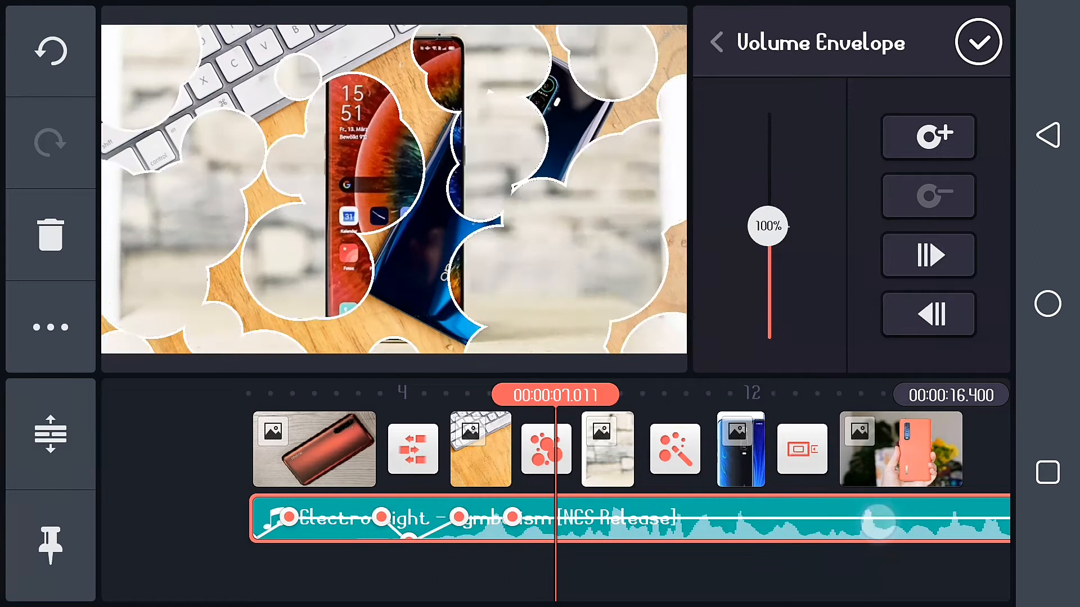
# - Add further keyframes toggling music volume between 0% and 100% through about 14 seconds
pyautogui.moveTo(767, 226); pyautogui.dragTo(768, 350)
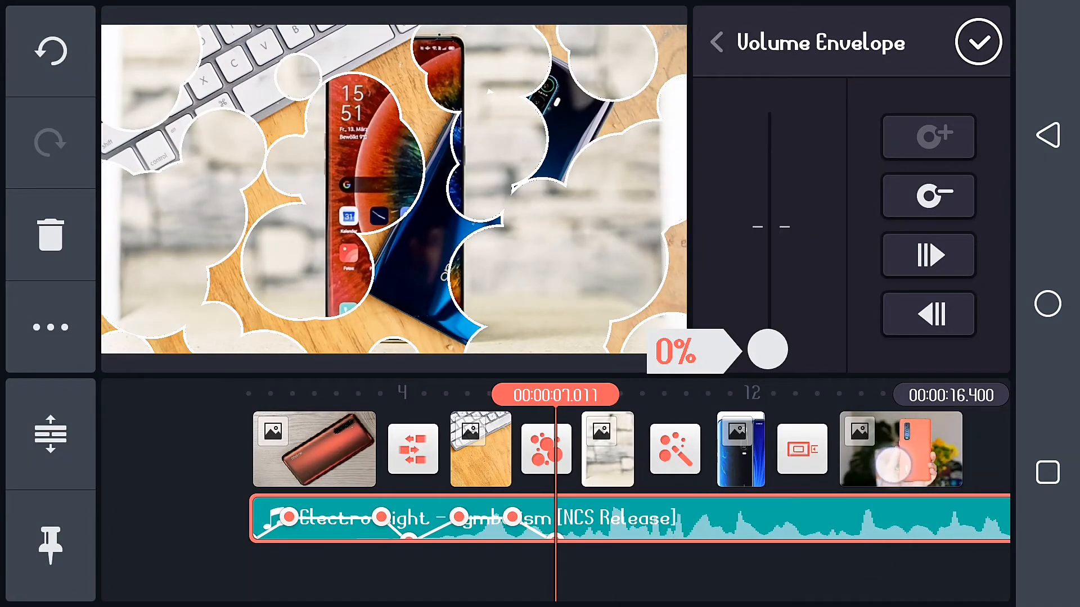
pyautogui.moveTo(767, 350); pyautogui.dragTo(767, 227)
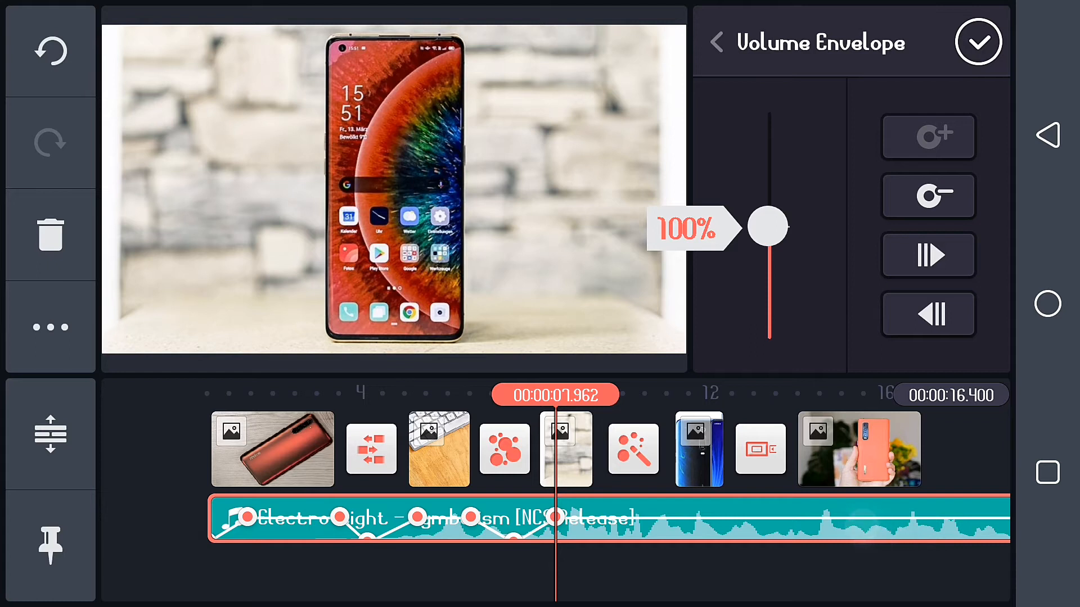
pyautogui.moveTo(766, 227); pyautogui.dragTo(767, 242)
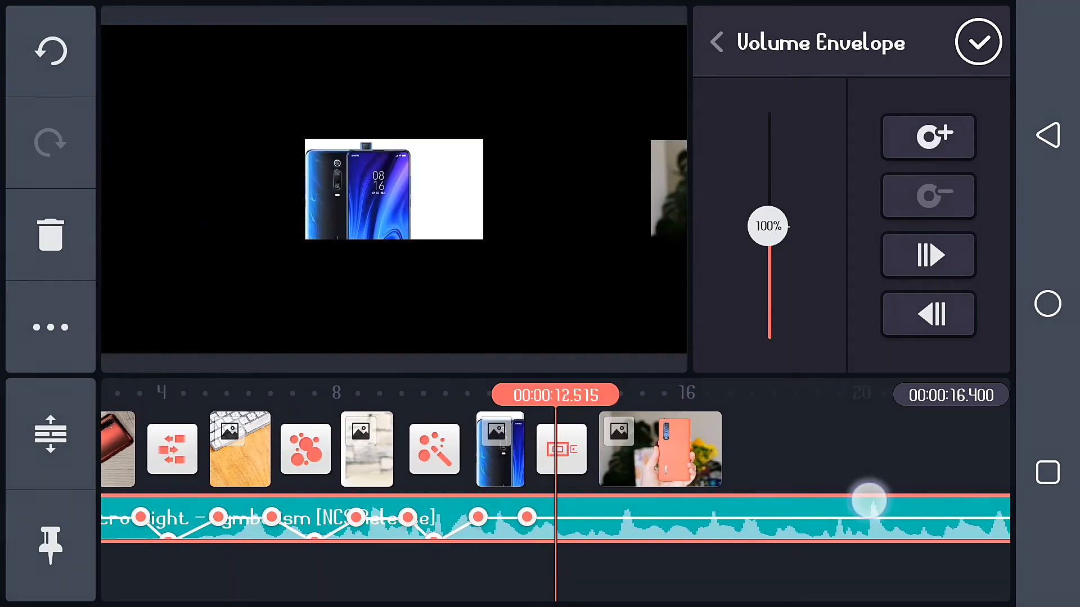
pyautogui.moveTo(767, 226); pyautogui.dragTo(767, 350)
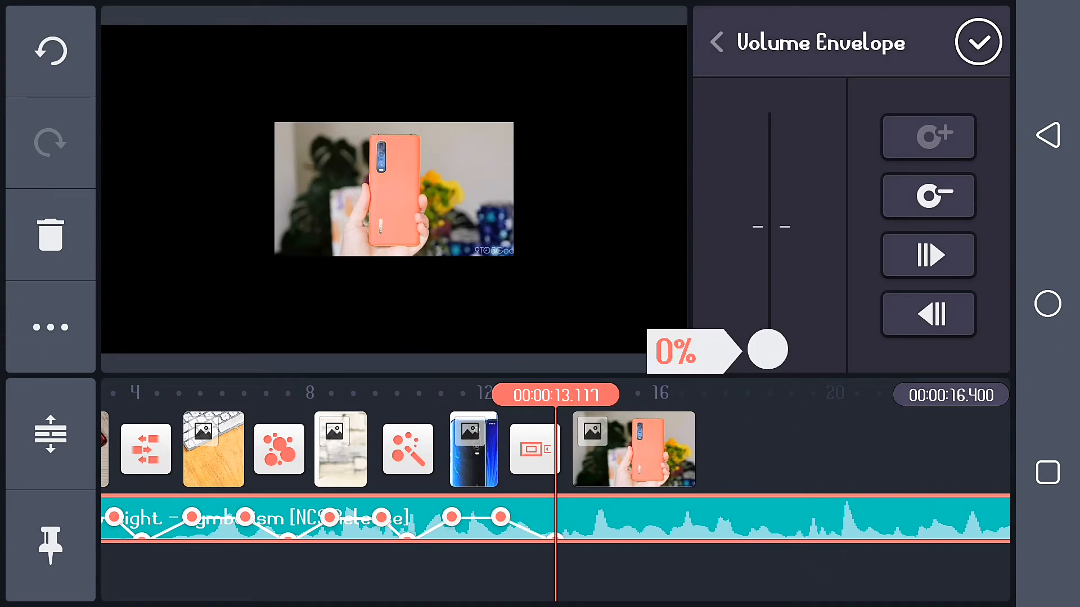
pyautogui.moveTo(768, 351); pyautogui.dragTo(768, 227)
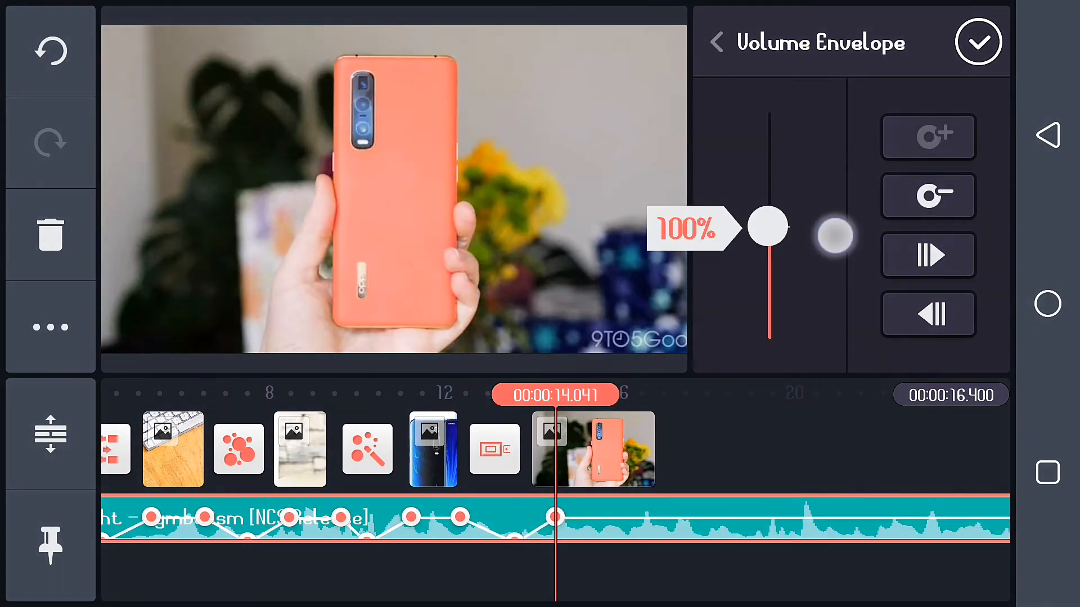
pyautogui.moveTo(767, 227); pyautogui.dragTo(767, 240)
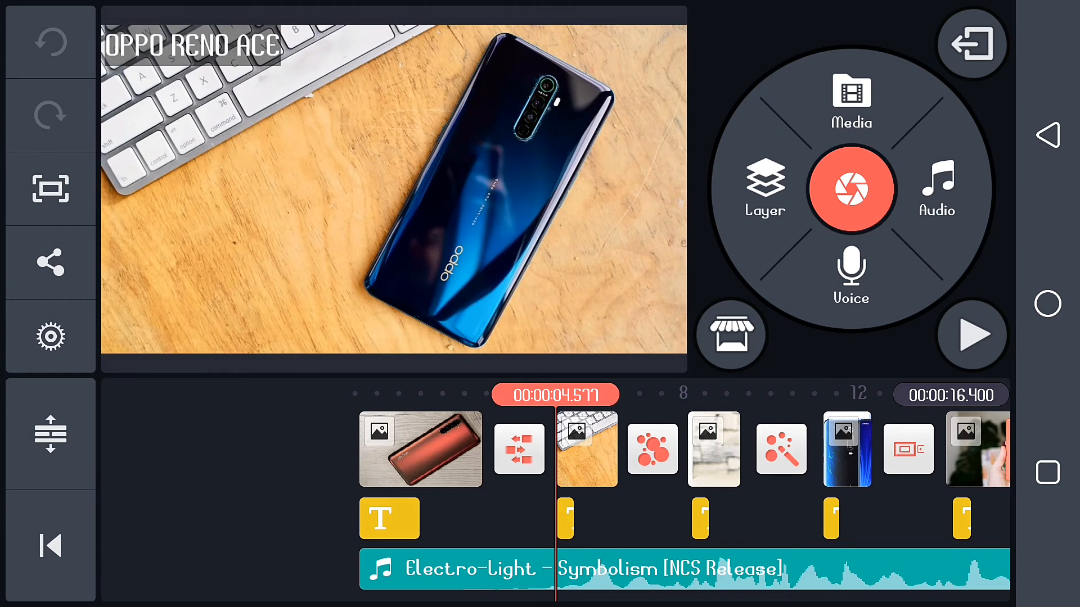
pyautogui.hscroll(3)
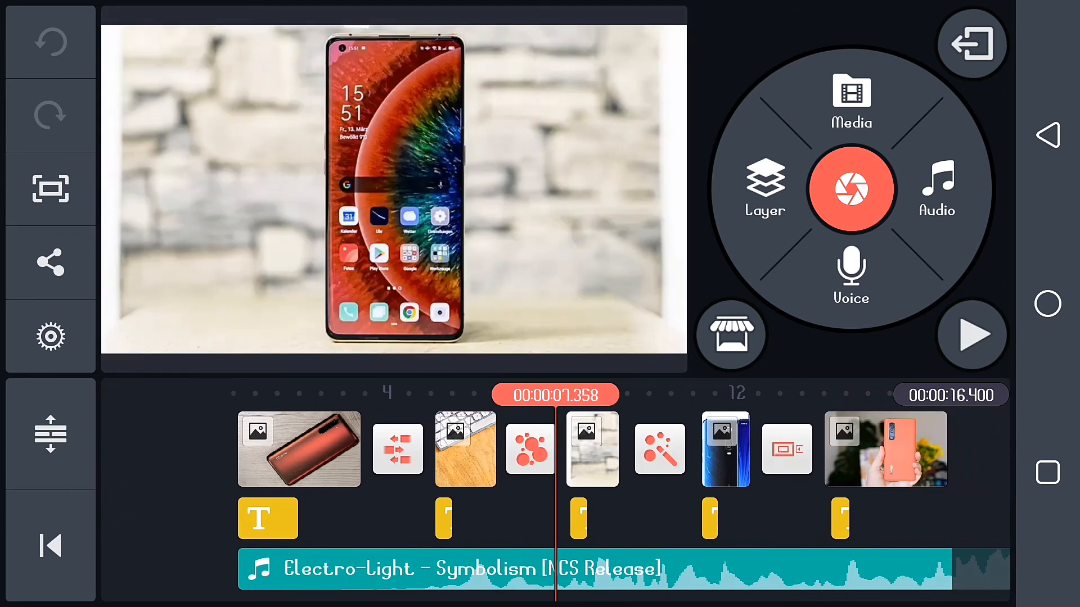